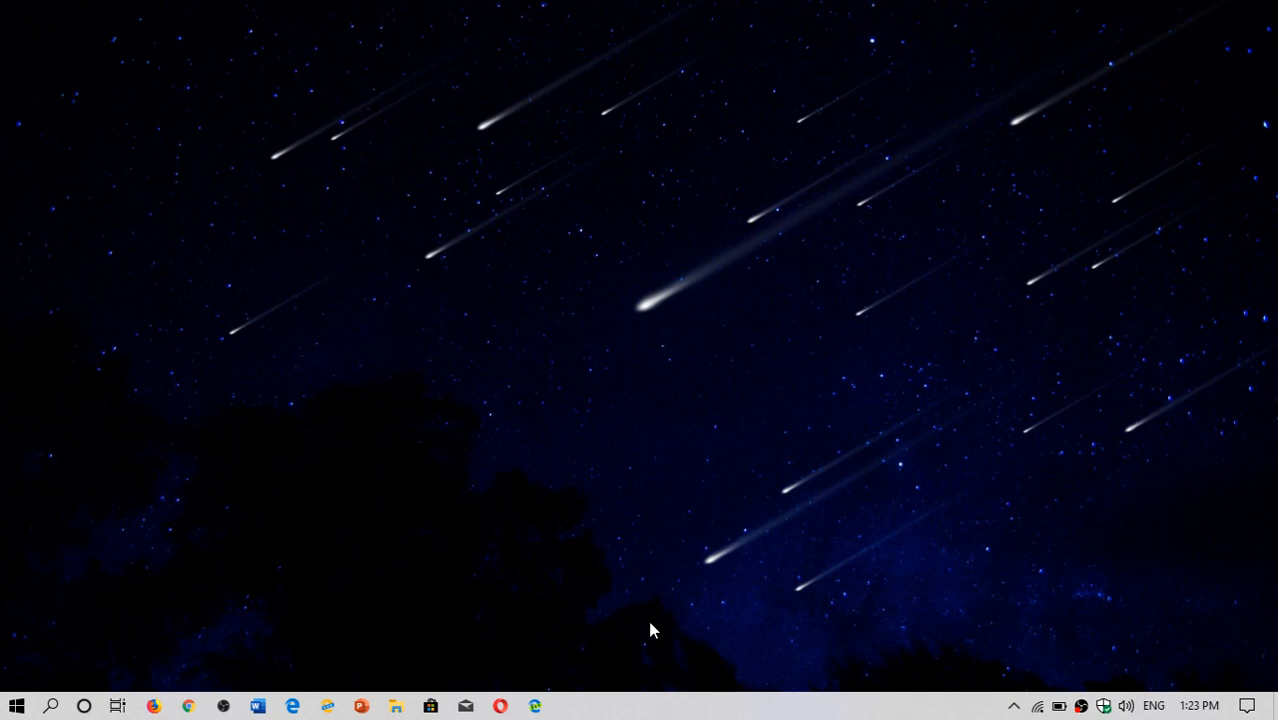
{"action": "mouse_move", "coordinate": [810, 432]}
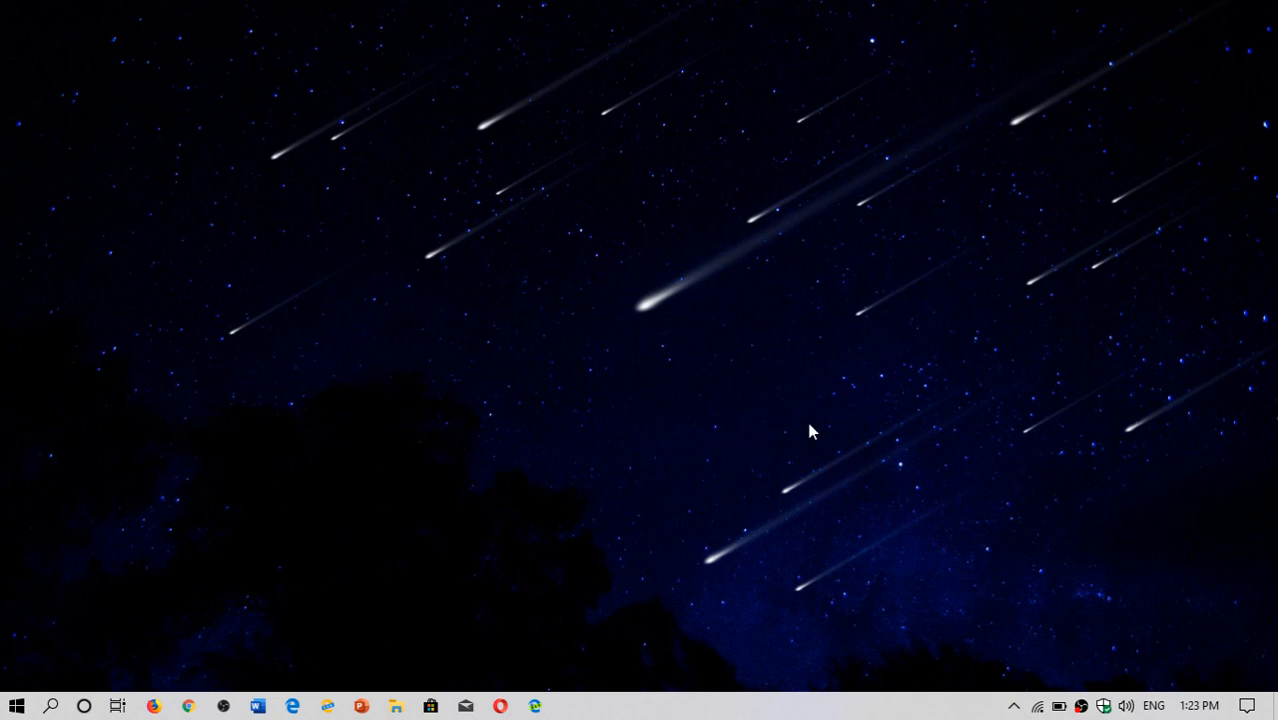
- Reach the Windows Settings home from the Action Center's All settings tile
{"action": "left_click", "coordinate": [1248, 704]}
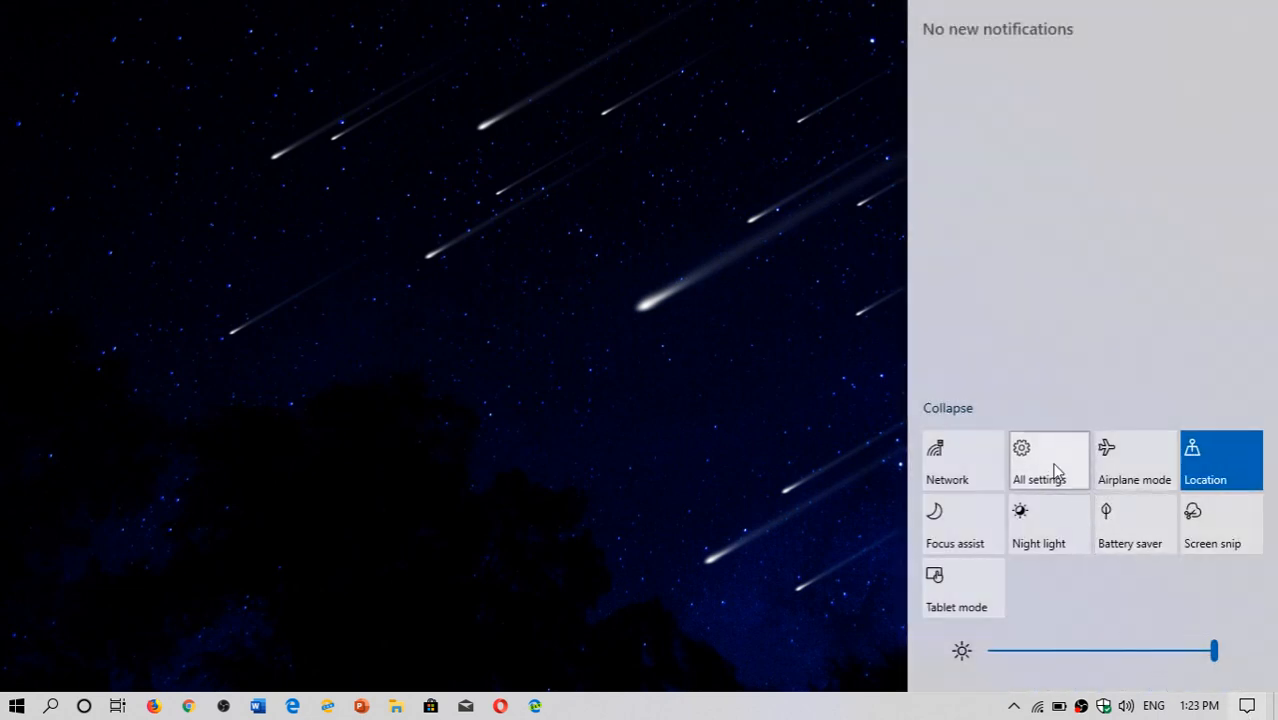
{"action": "left_click", "coordinate": [1048, 460]}
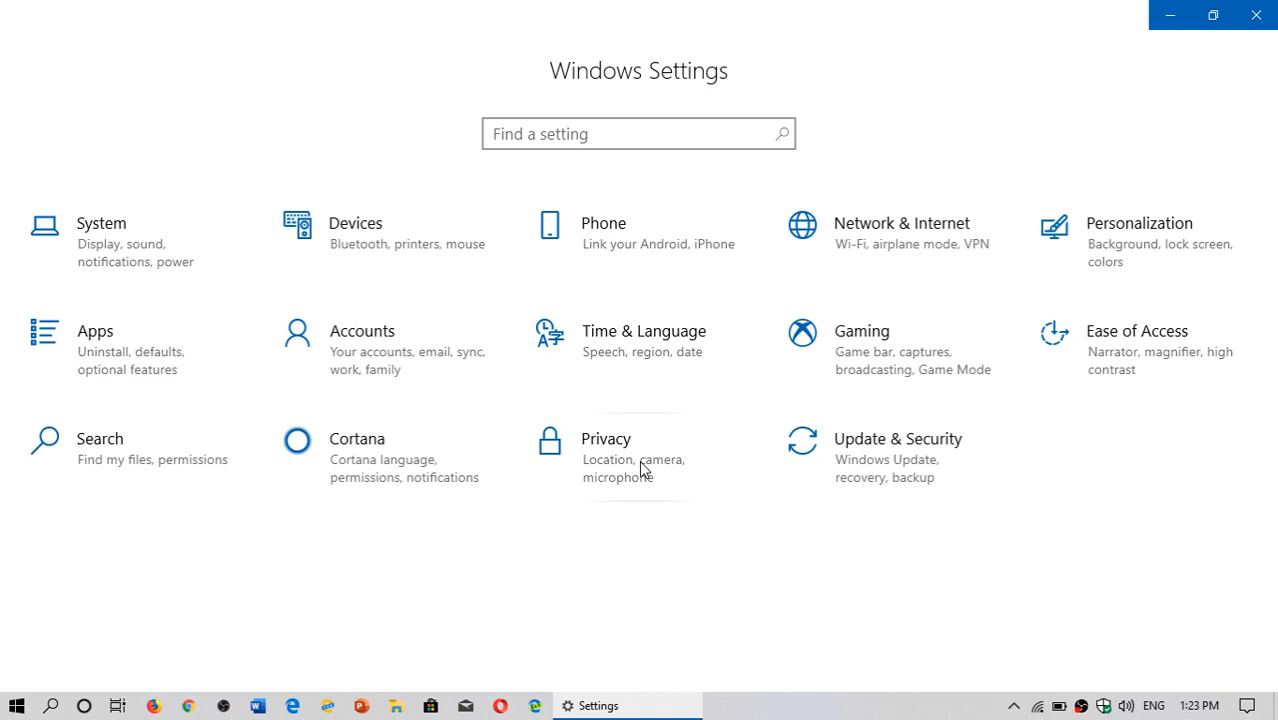
{"action": "left_click", "coordinate": [638, 132]}
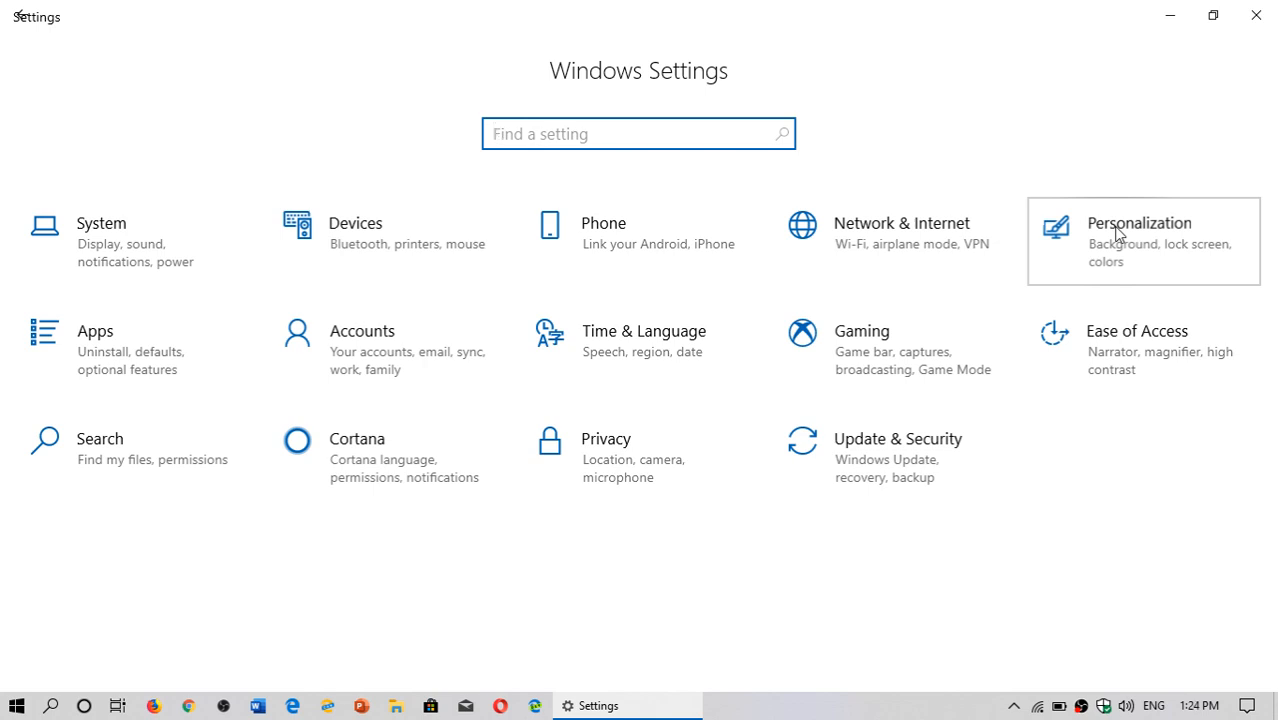
{"action": "mouse_move", "coordinate": [1112, 254]}
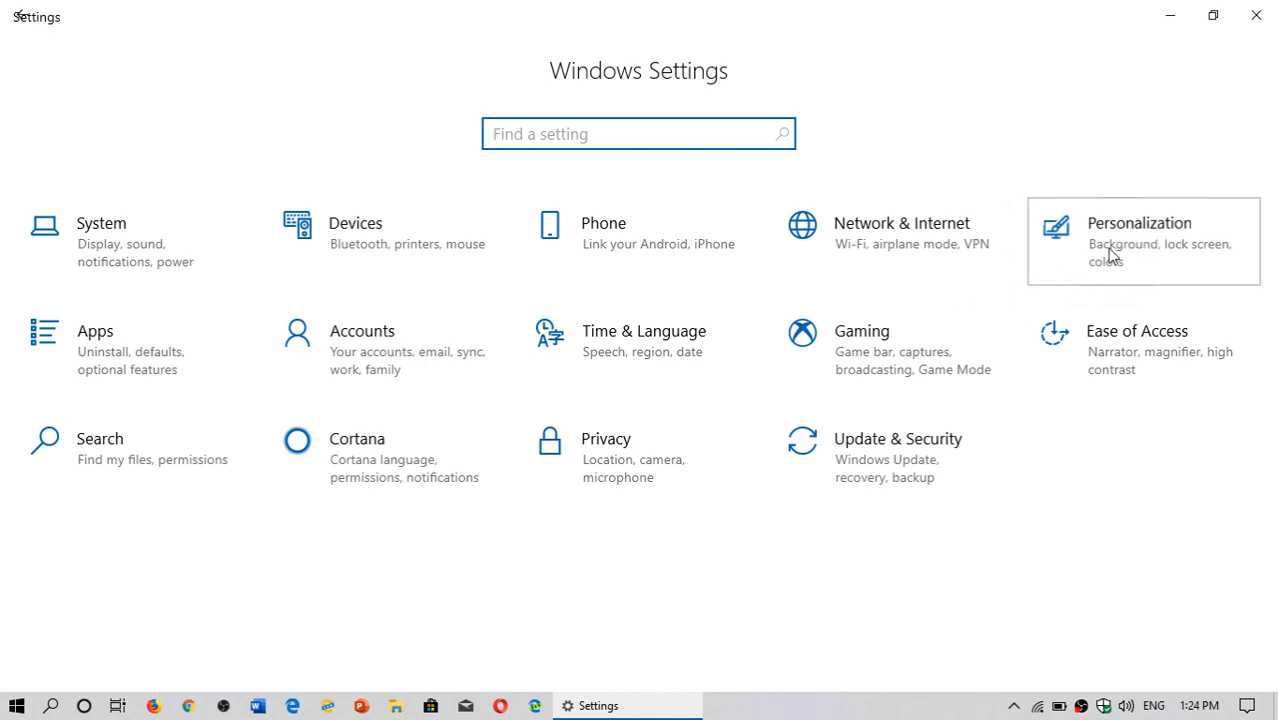
- Go to Personalization > Themes and scroll to the Change theme gallery
{"action": "left_click", "coordinate": [1140, 240]}
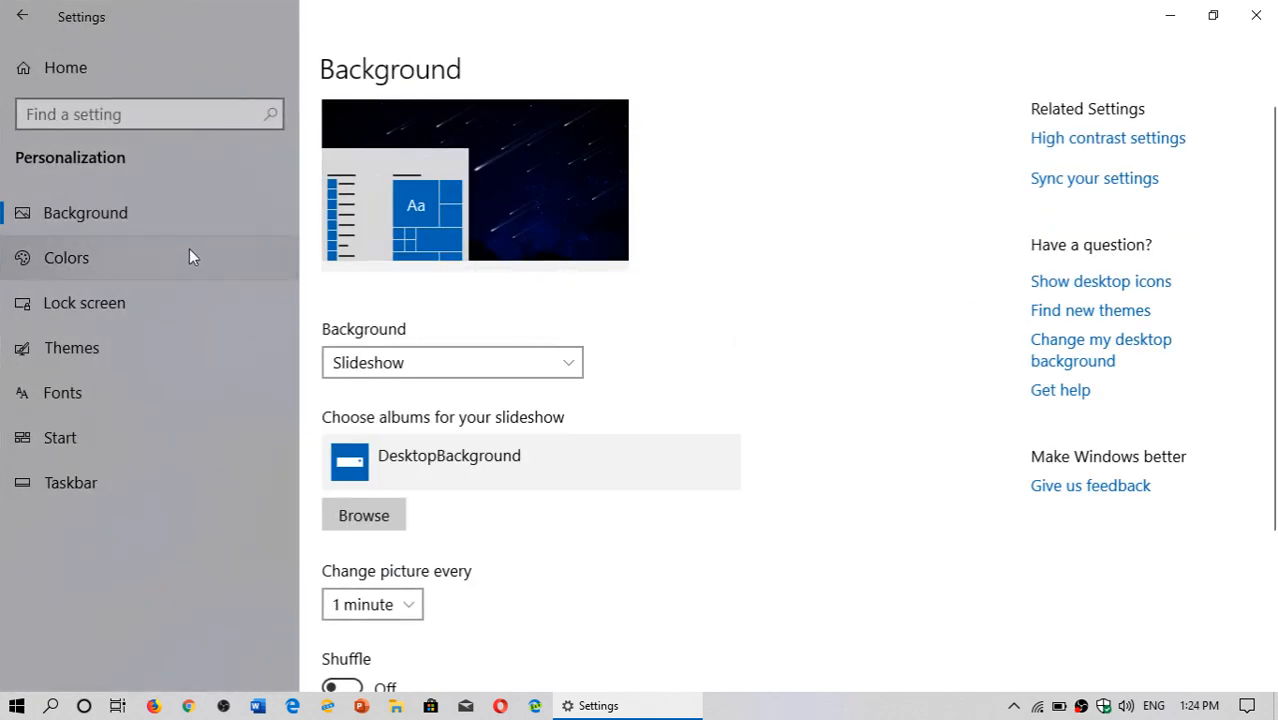
{"action": "left_click", "coordinate": [72, 348]}
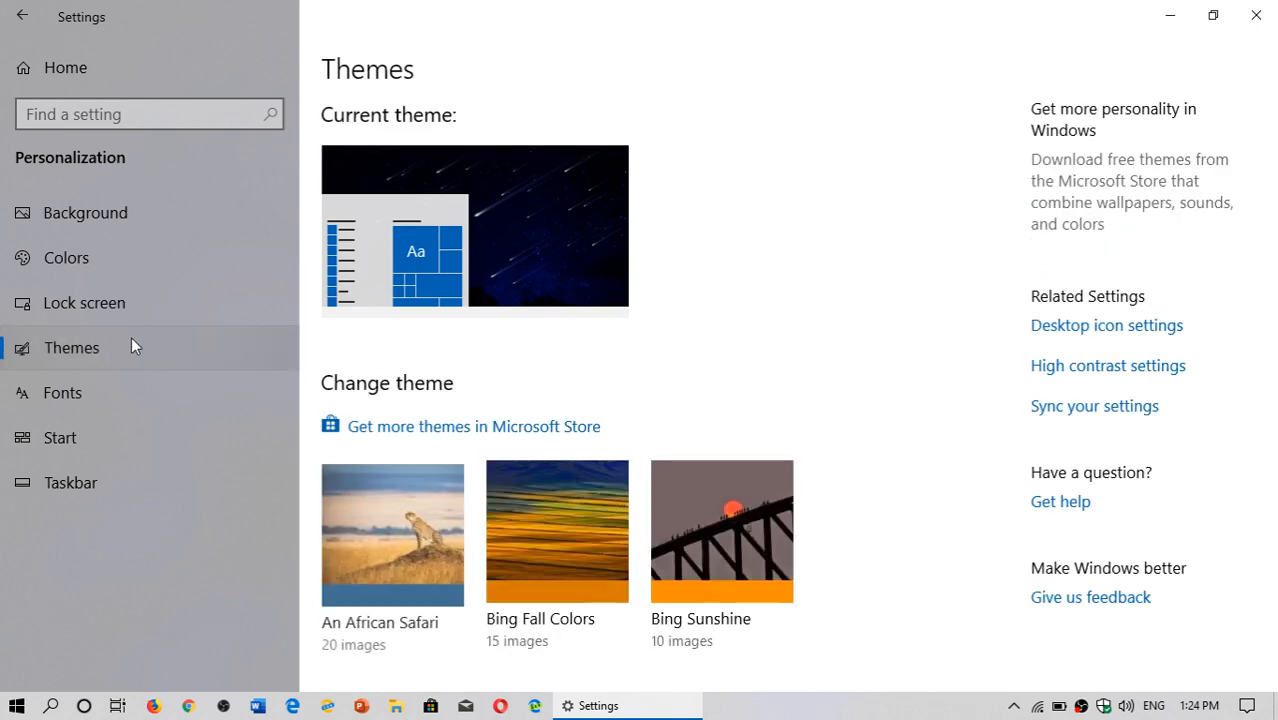
{"action": "scroll", "scroll_direction": "down", "scroll_amount": 3}
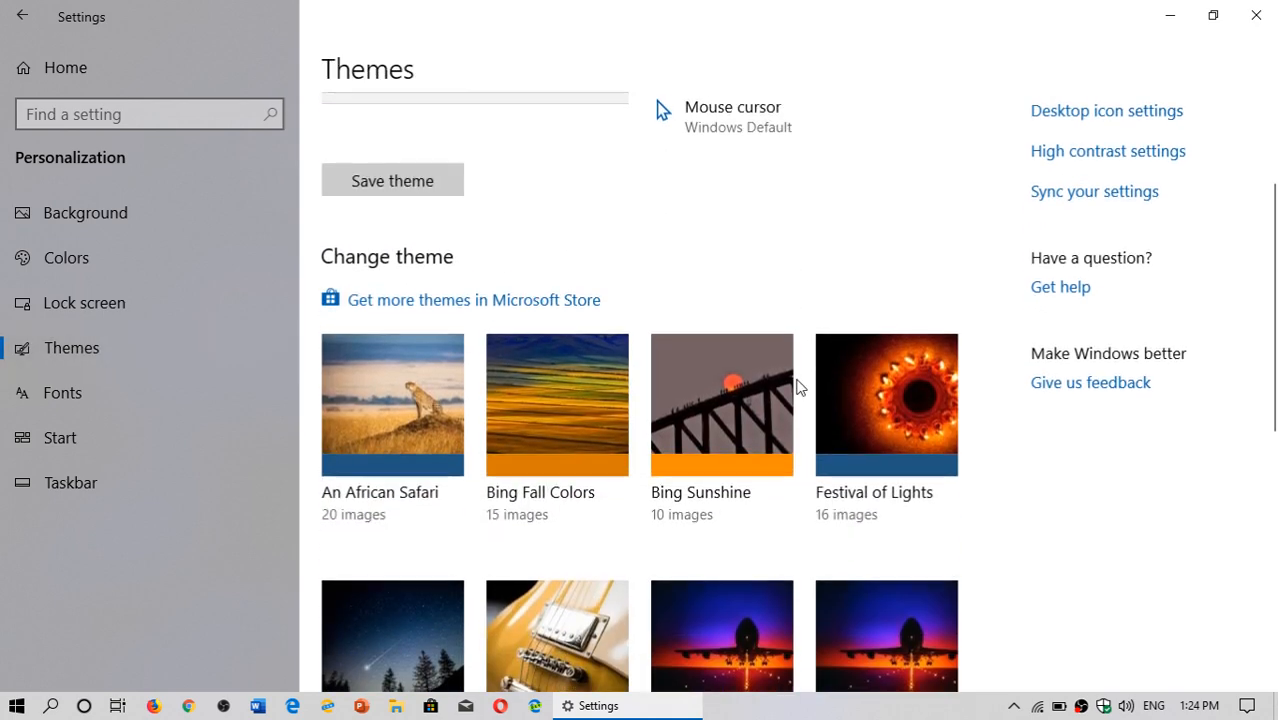
{"action": "scroll", "scroll_direction": "down", "scroll_amount": 3}
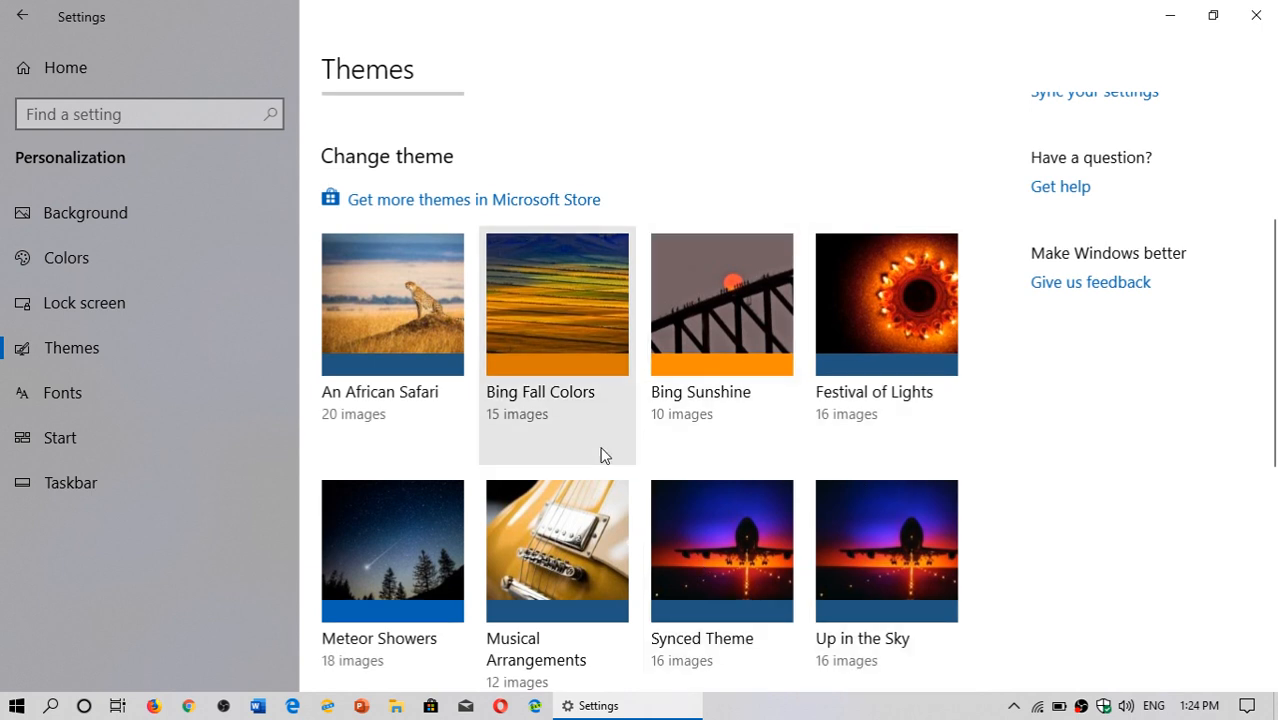
- Apply the An African Safari theme from the Change theme thumbnails
{"action": "left_click", "coordinate": [392, 304]}
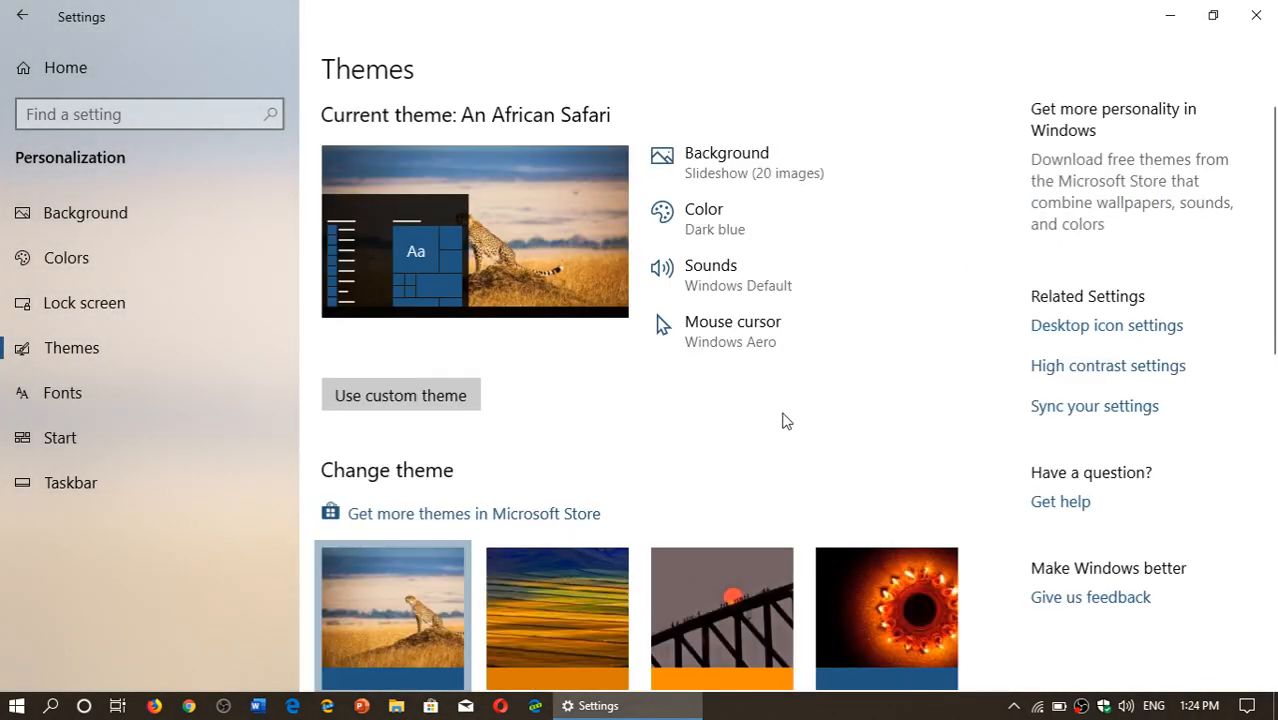
{"action": "mouse_move", "coordinate": [950, 164]}
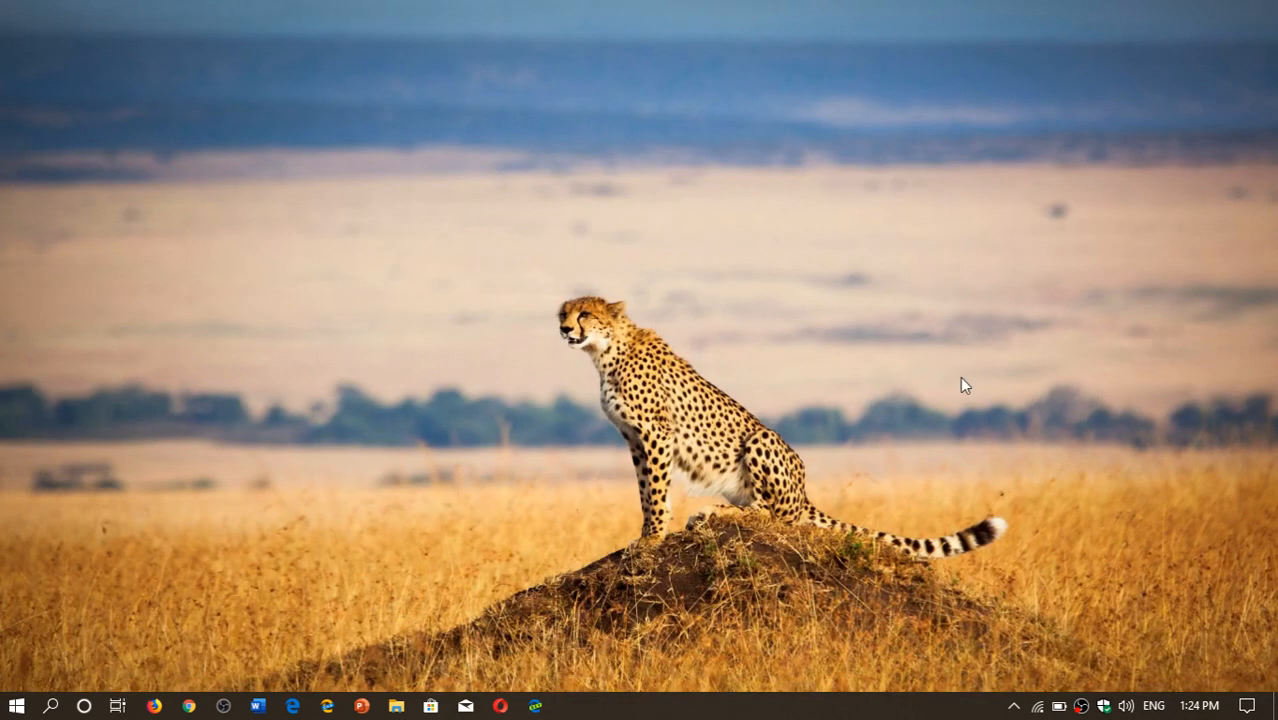
{"action": "mouse_move", "coordinate": [904, 568]}
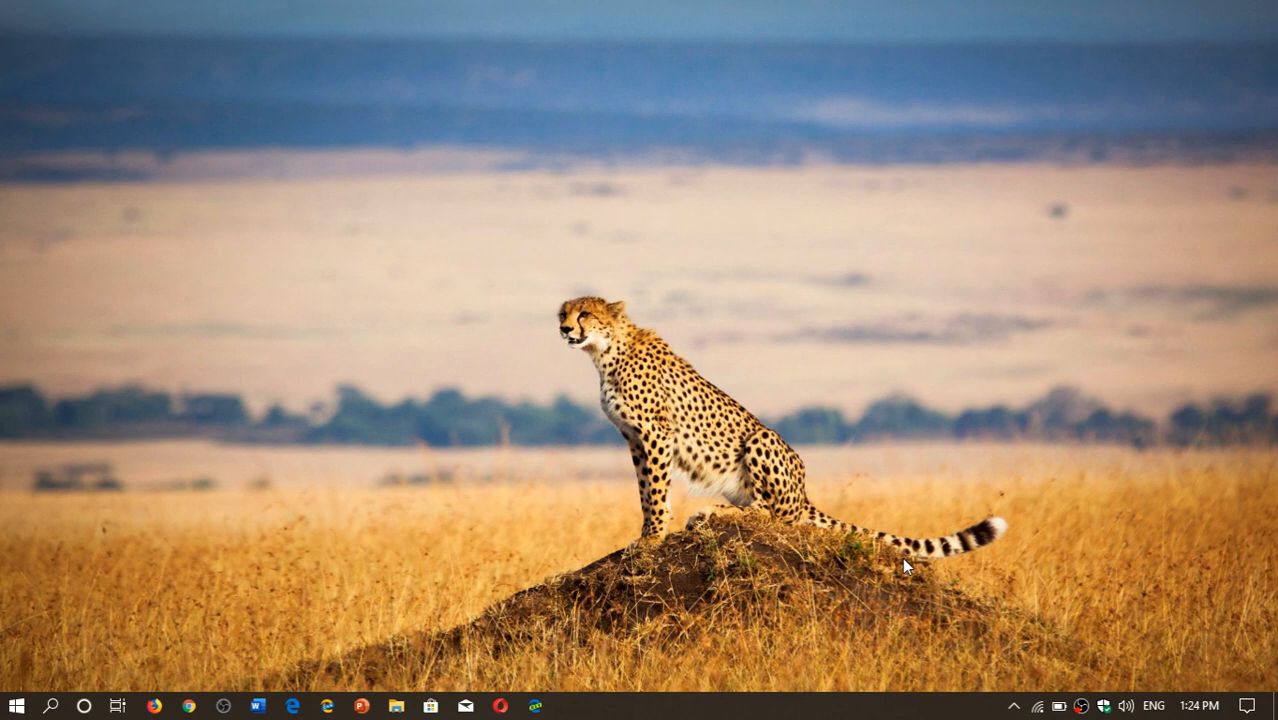
{"action": "mouse_move", "coordinate": [718, 362]}
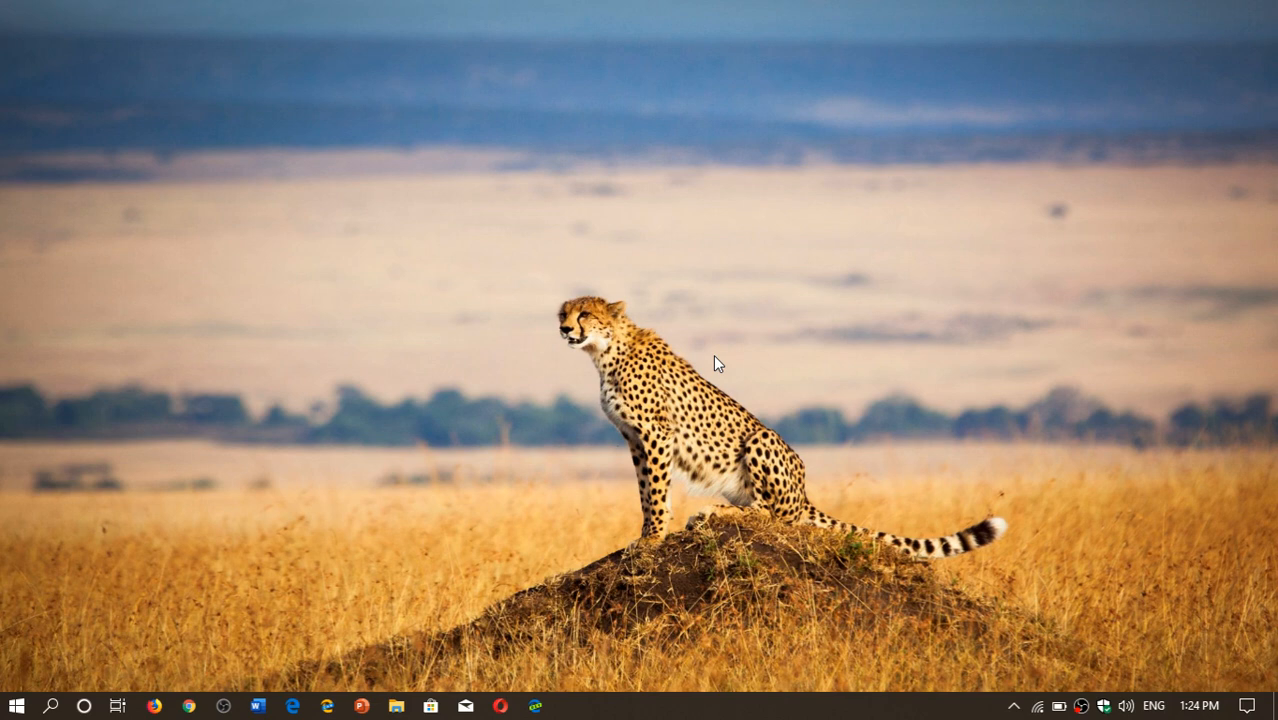
- Use Next desktop background twice to cycle past the rhinos and elephants wallpapers
{"action": "right_click", "coordinate": [716, 362]}
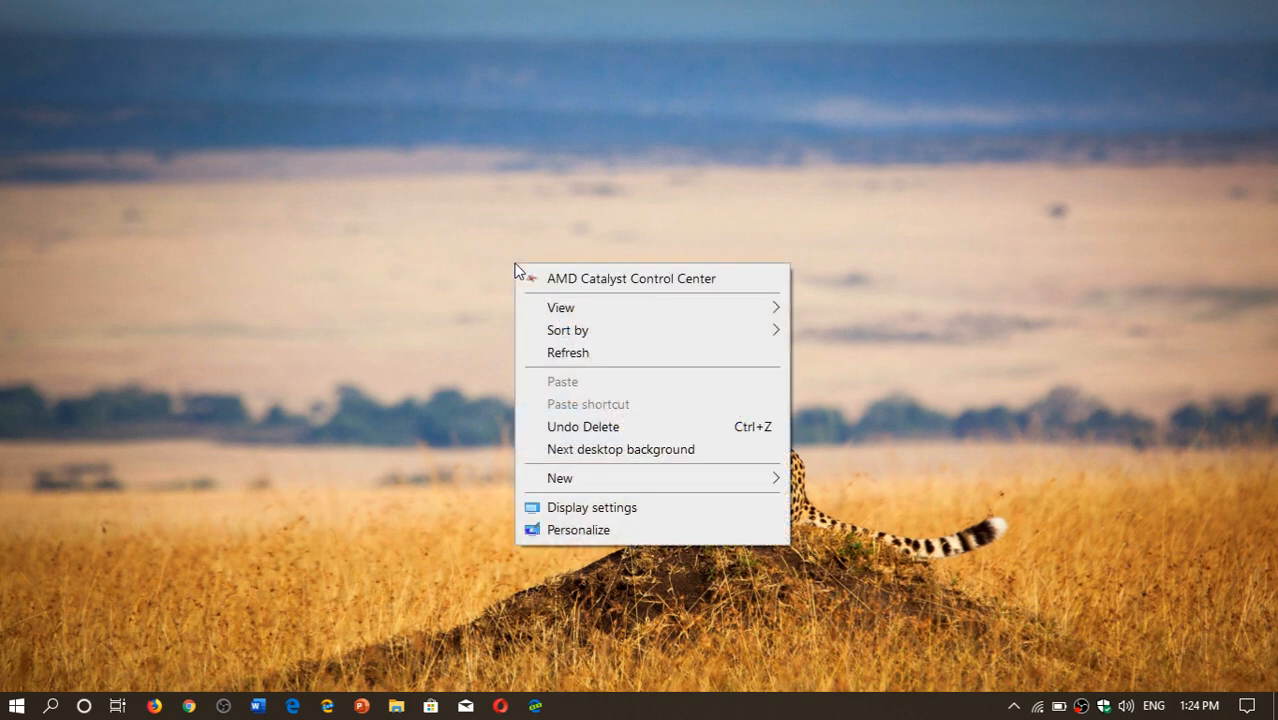
{"action": "mouse_move", "coordinate": [564, 456]}
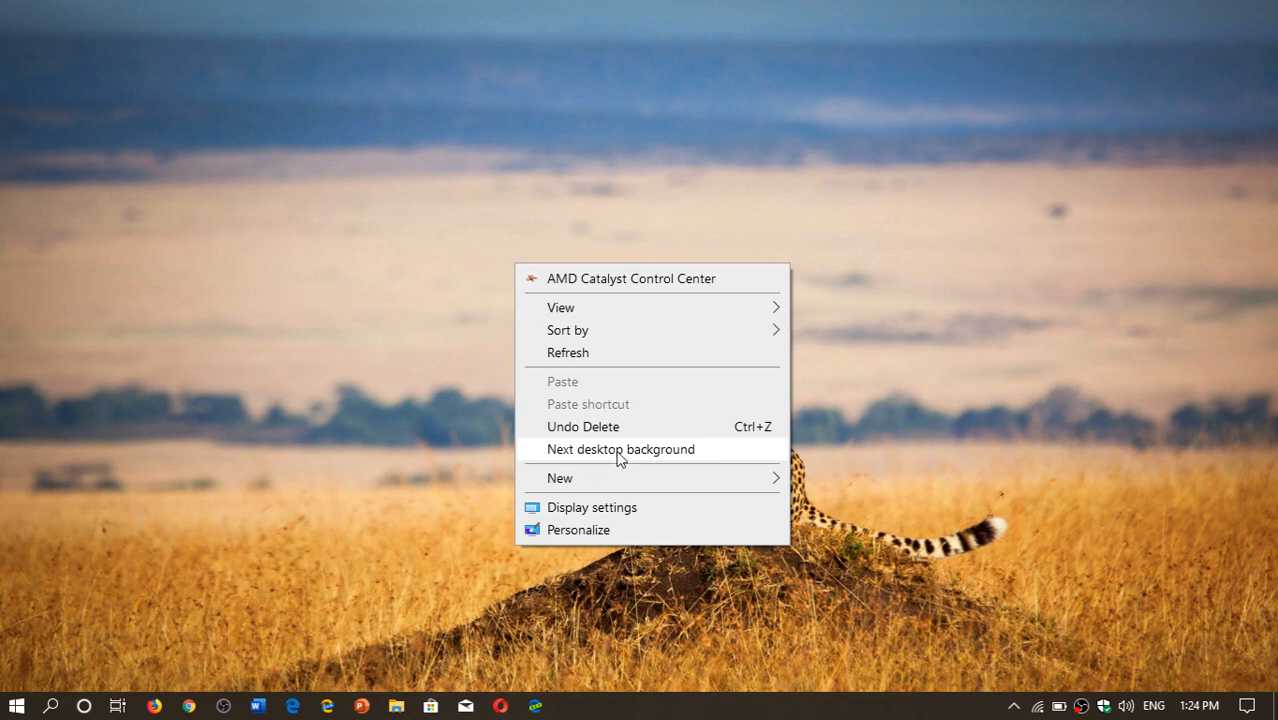
{"action": "left_click", "coordinate": [620, 448]}
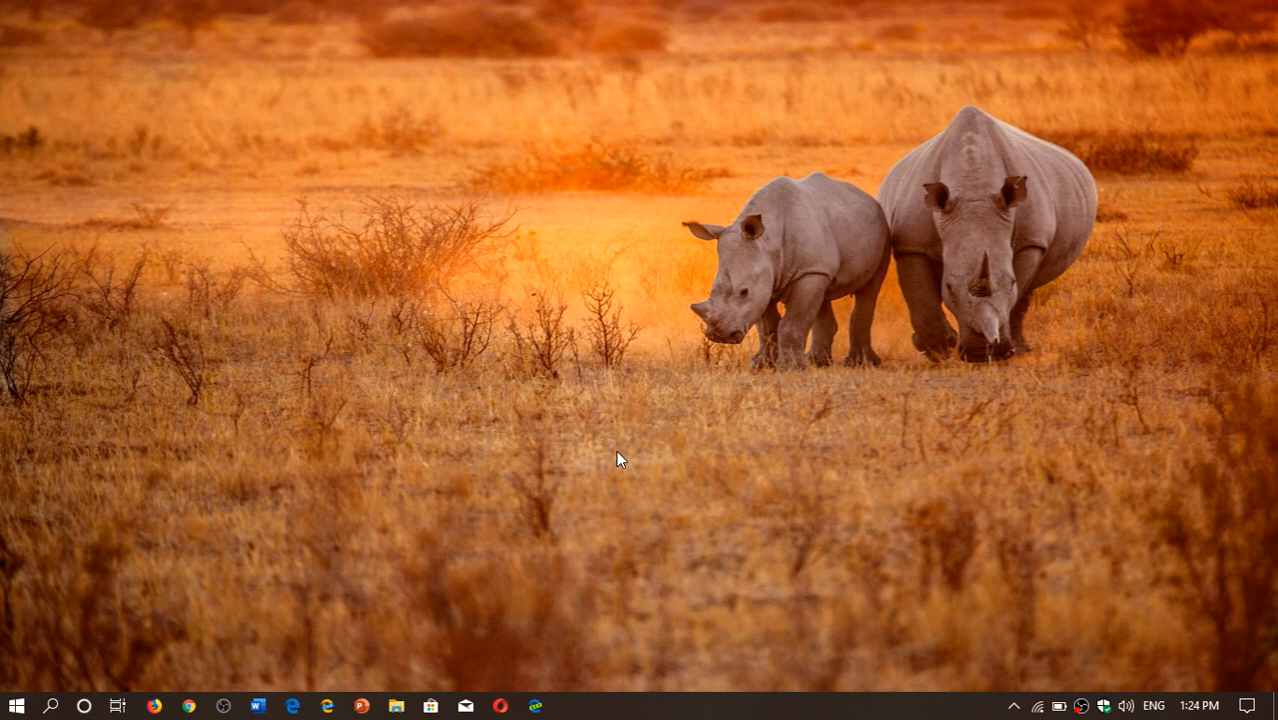
{"action": "right_click", "coordinate": [618, 458]}
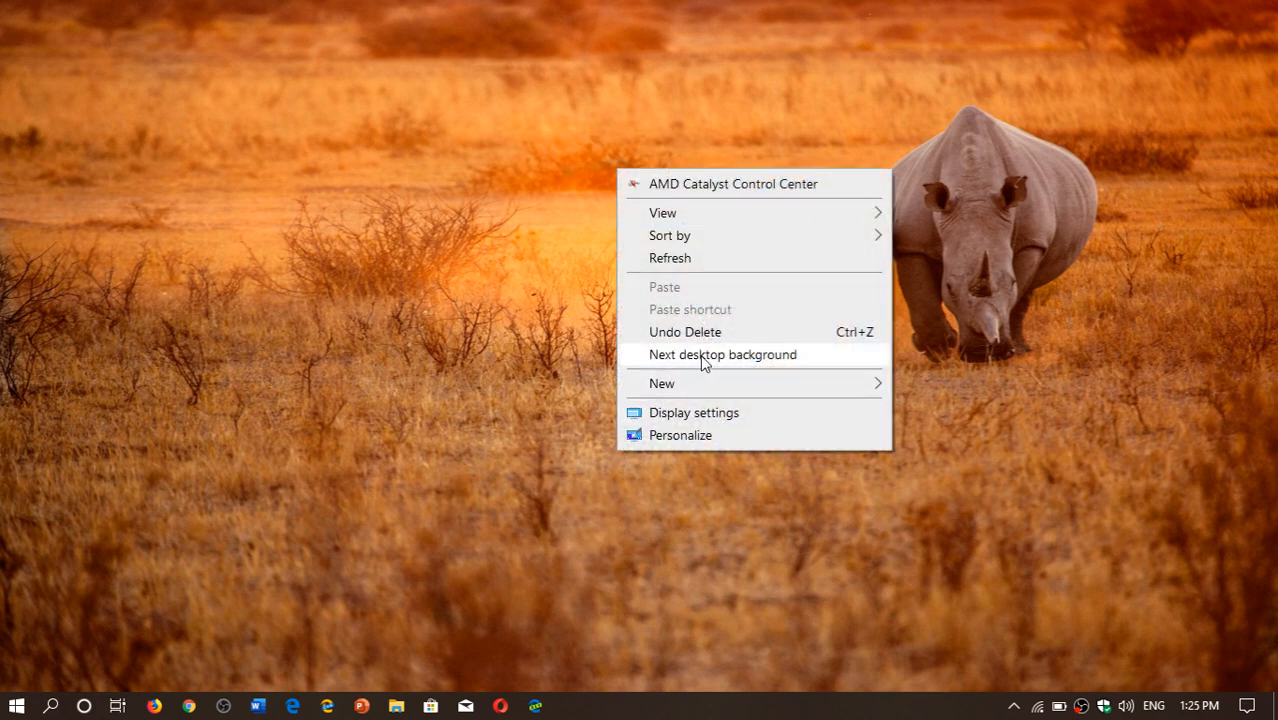
{"action": "left_click", "coordinate": [722, 354]}
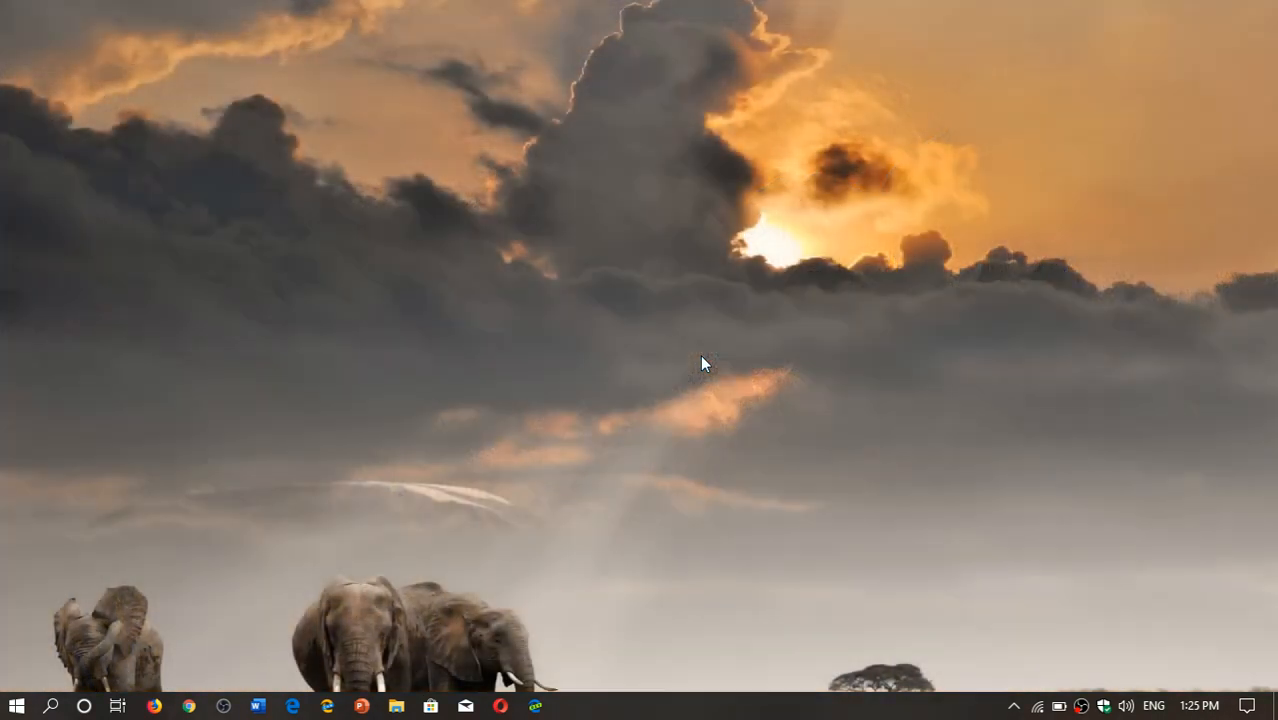
{"action": "right_click", "coordinate": [702, 364]}
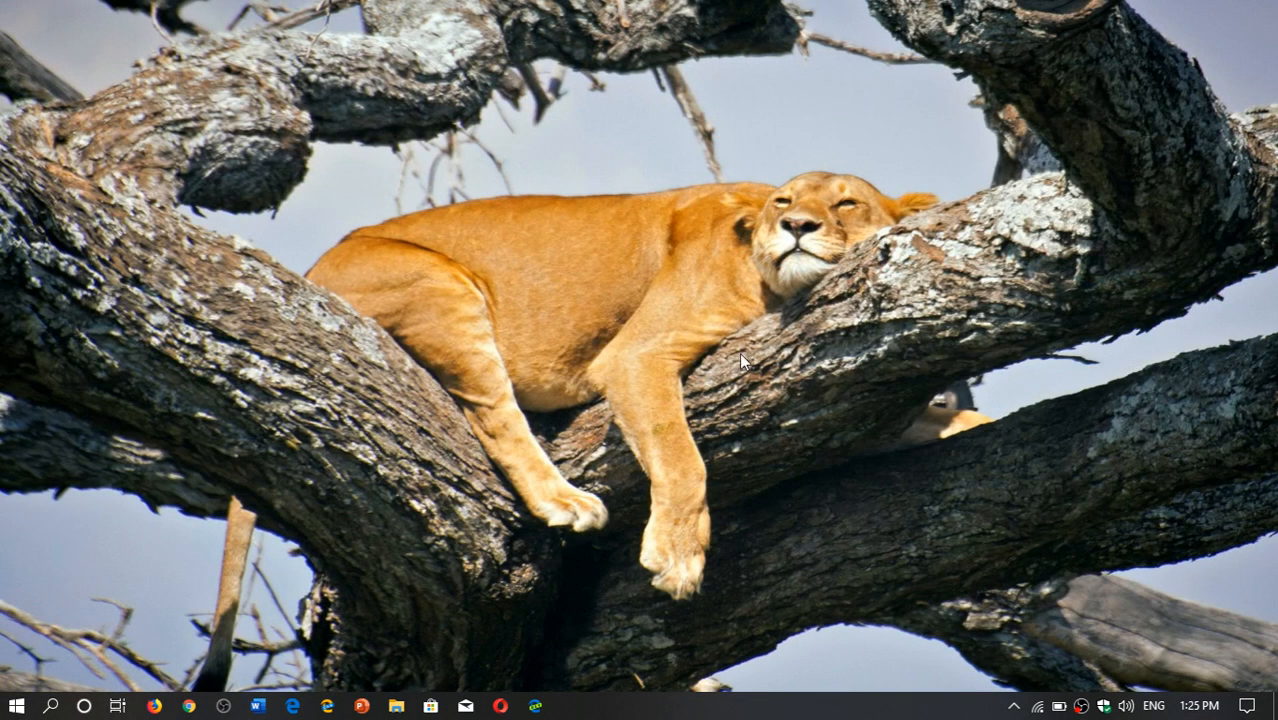
{"action": "mouse_move", "coordinate": [836, 418]}
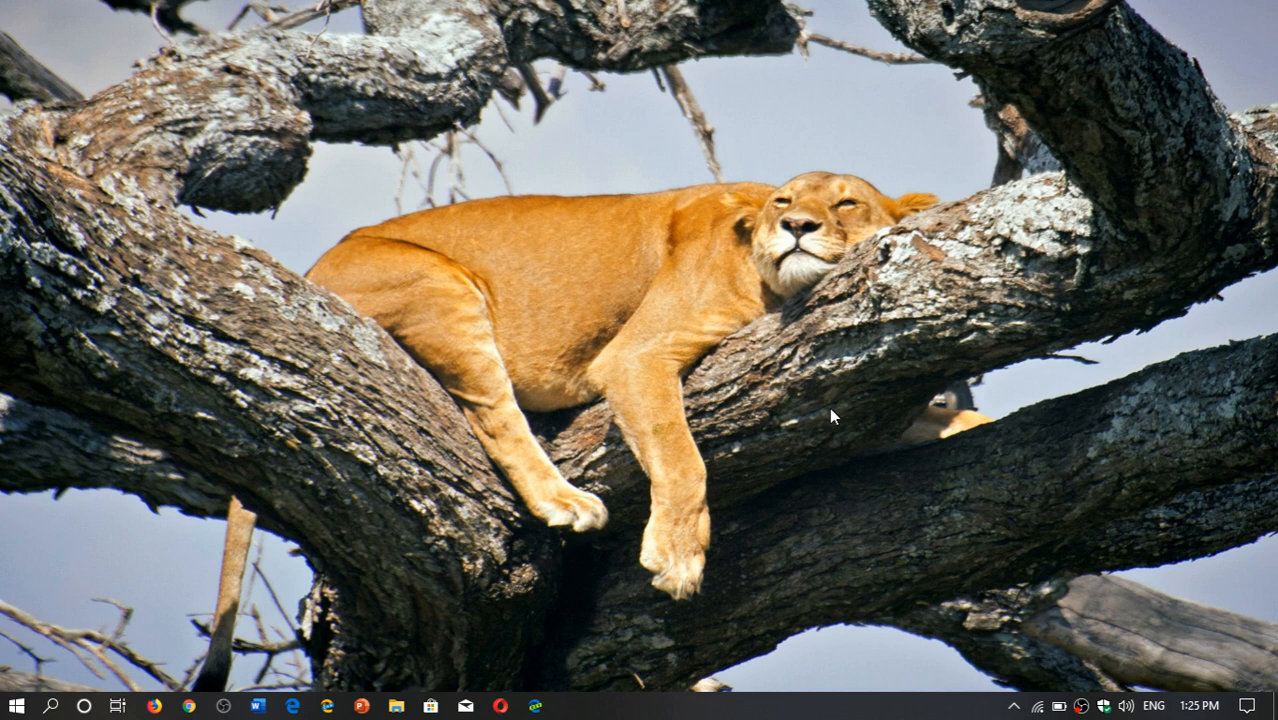
- Bring up the desktop context menu again over the sleeping lioness wallpaper
{"action": "right_click", "coordinate": [836, 418]}
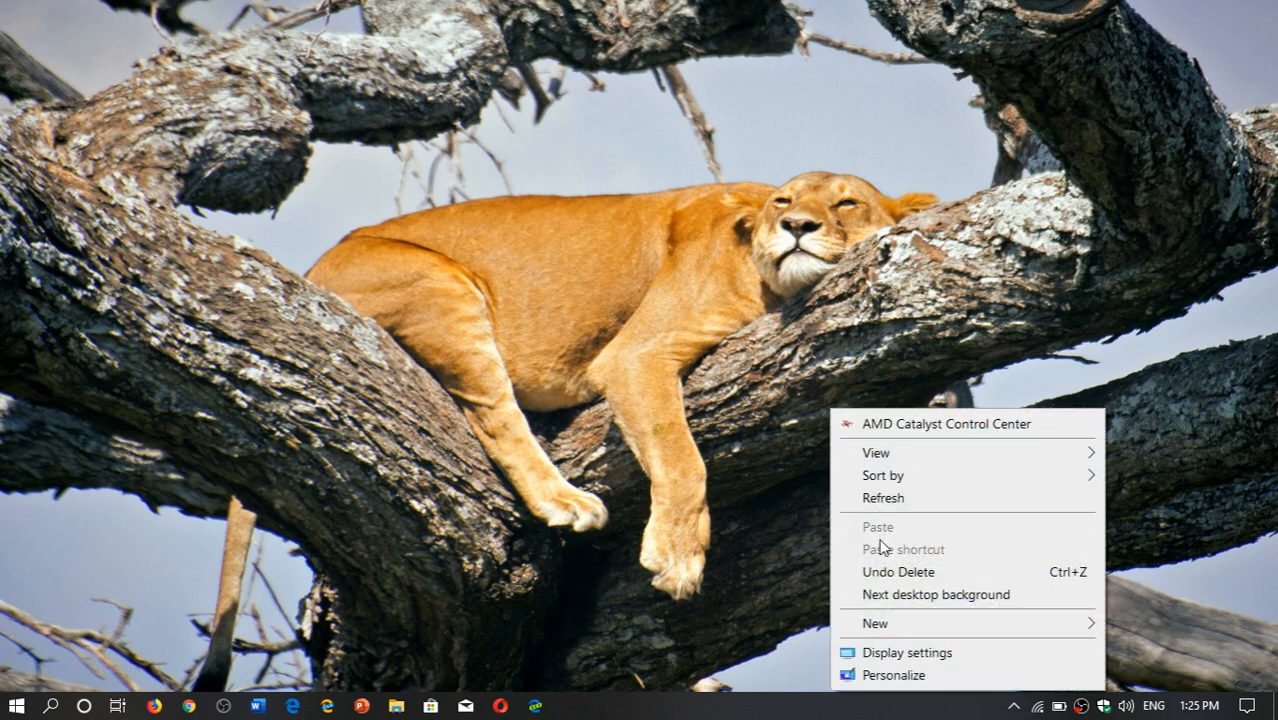